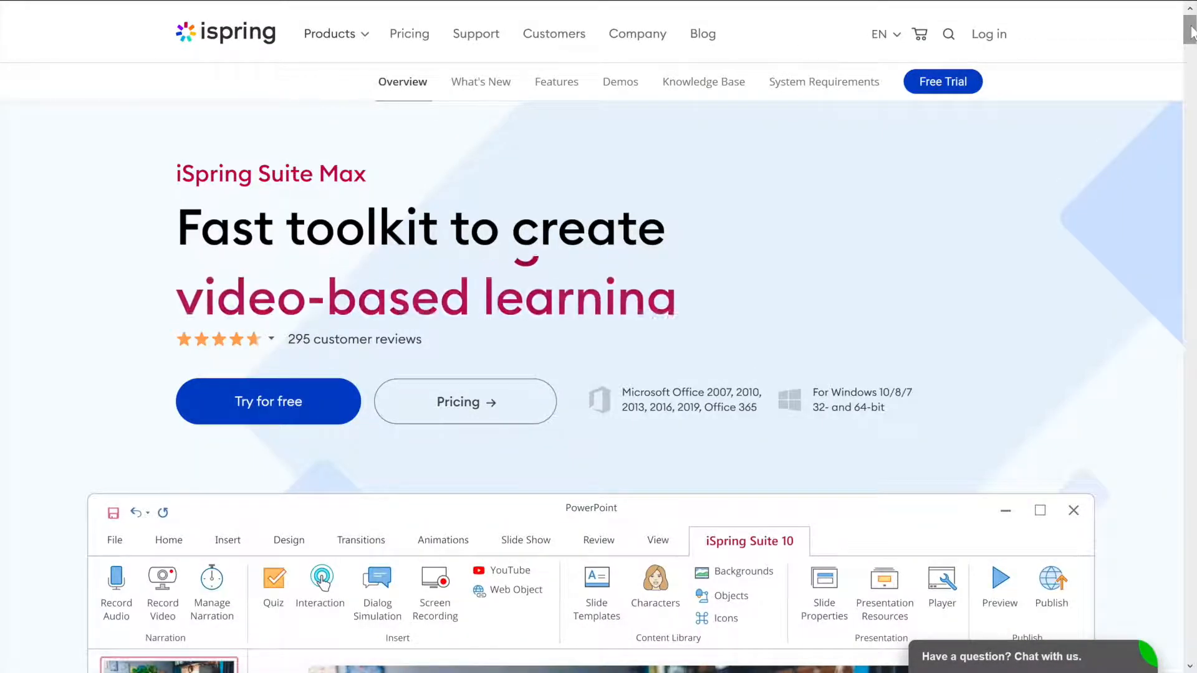
# - Browse the Suite Max site, view the iSpring Suite 10 ribbon and its connected iSpring Space workspace
pyautogui.scroll(-3)
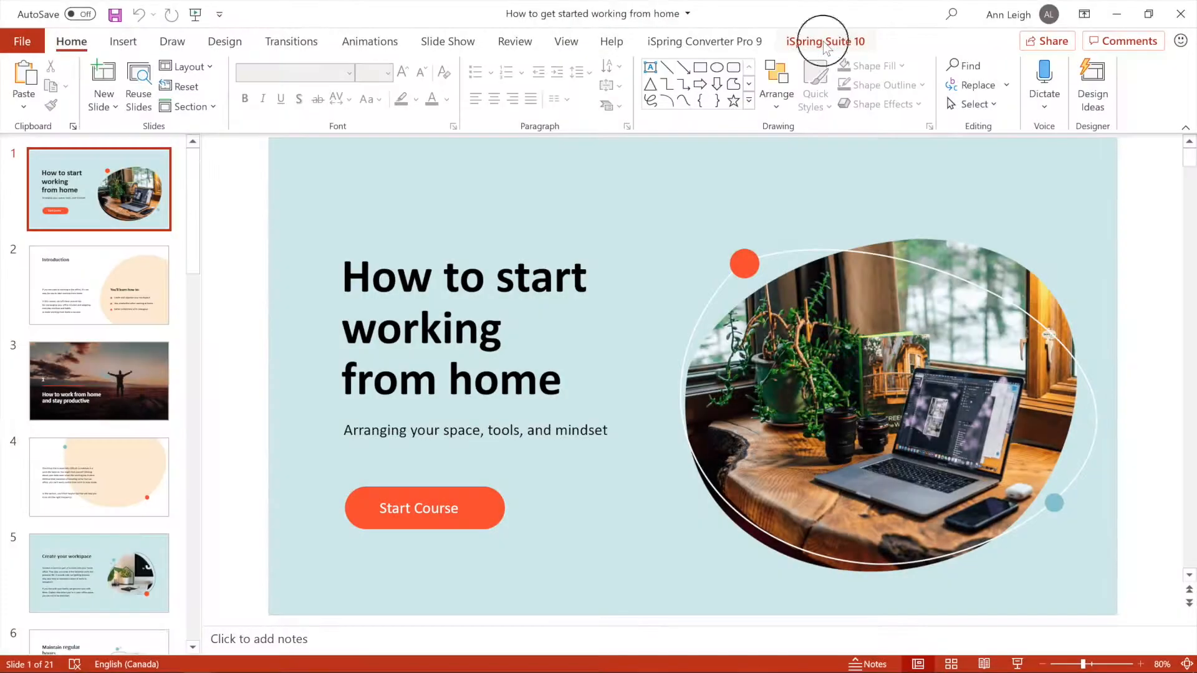
pyautogui.click(825, 41)
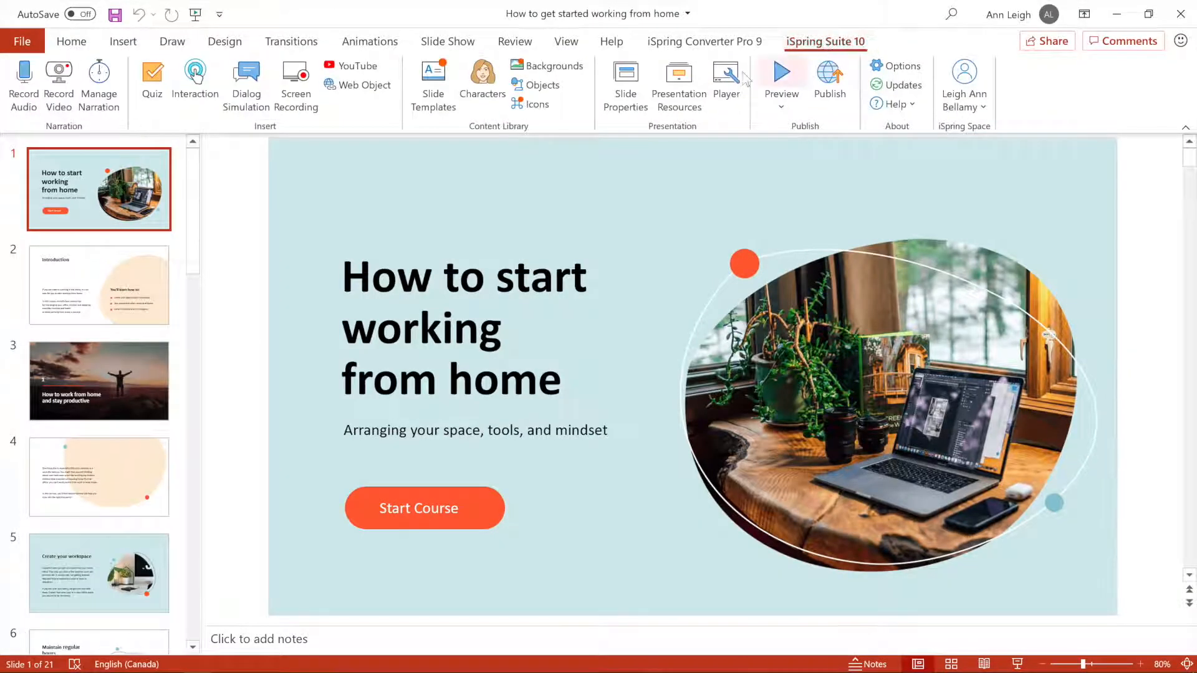
pyautogui.click(481, 73)
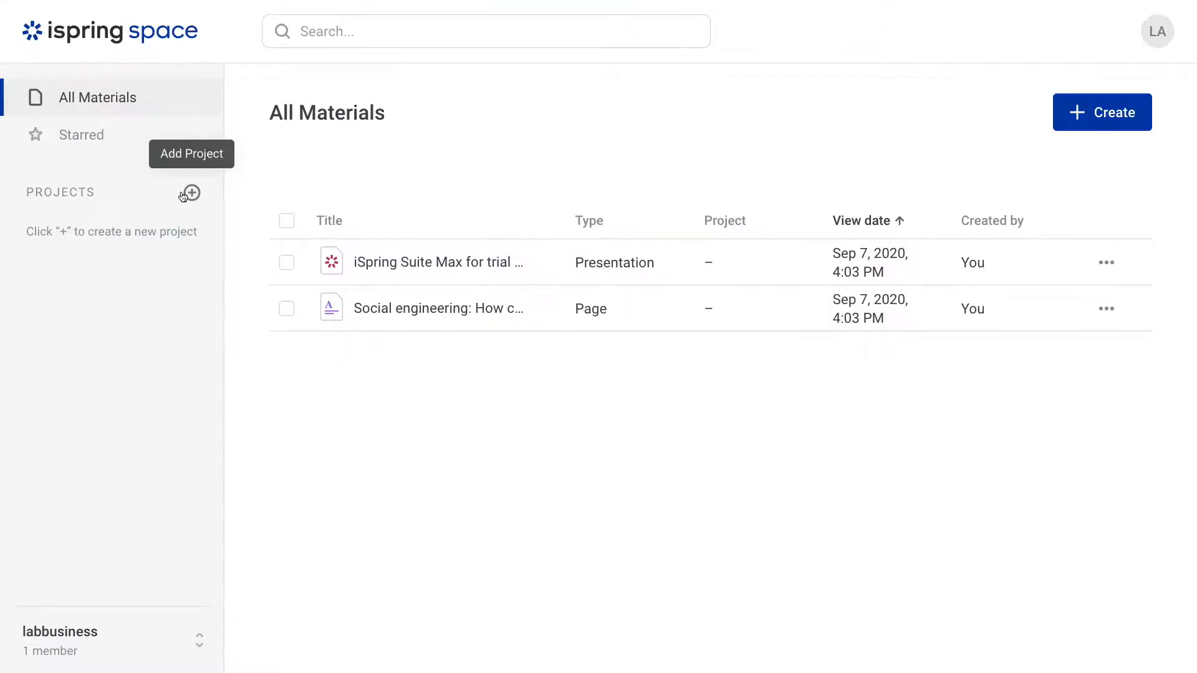
pyautogui.moveTo(204, 559)
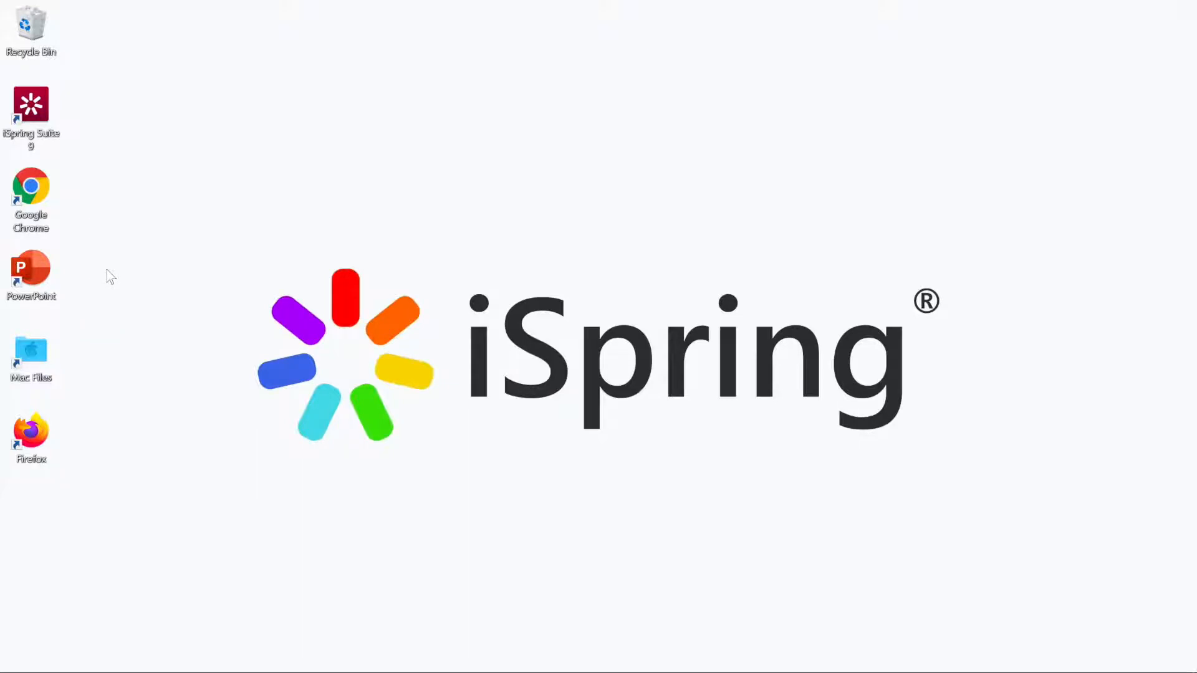
# - Launch PowerPoint and start installing the iSpring Suite 10.0.1.3005 update from the Suite 9 ribbon
pyautogui.doubleClick(31, 268)
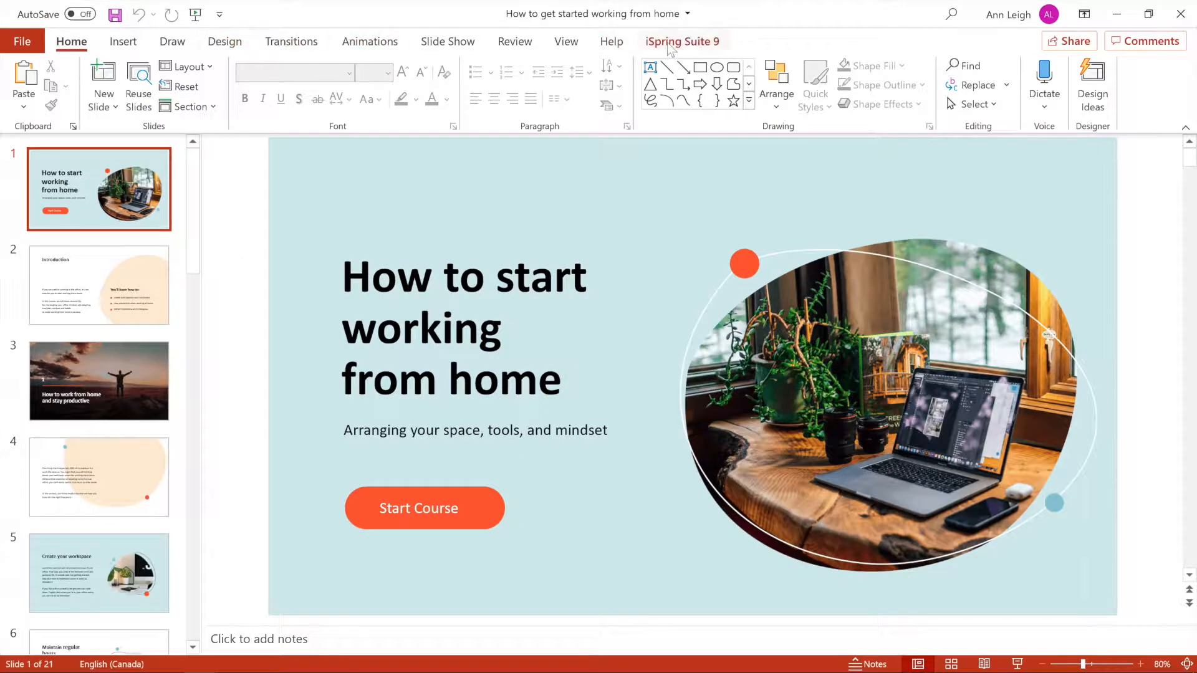
pyautogui.click(682, 41)
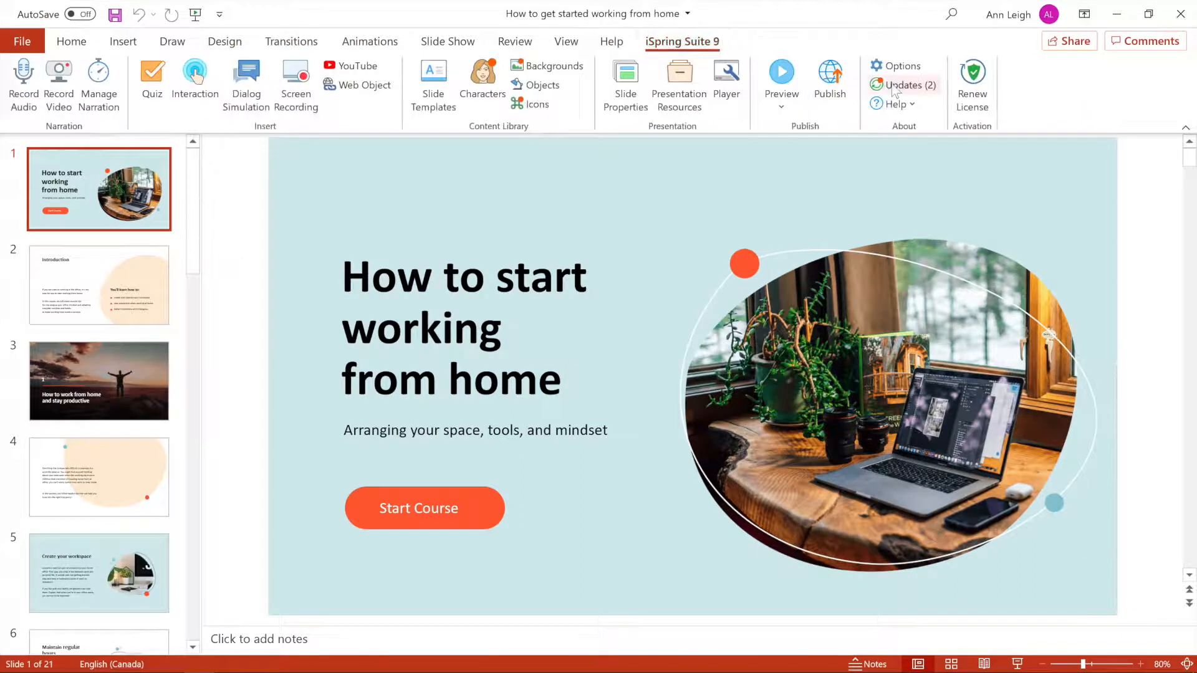
pyautogui.click(904, 85)
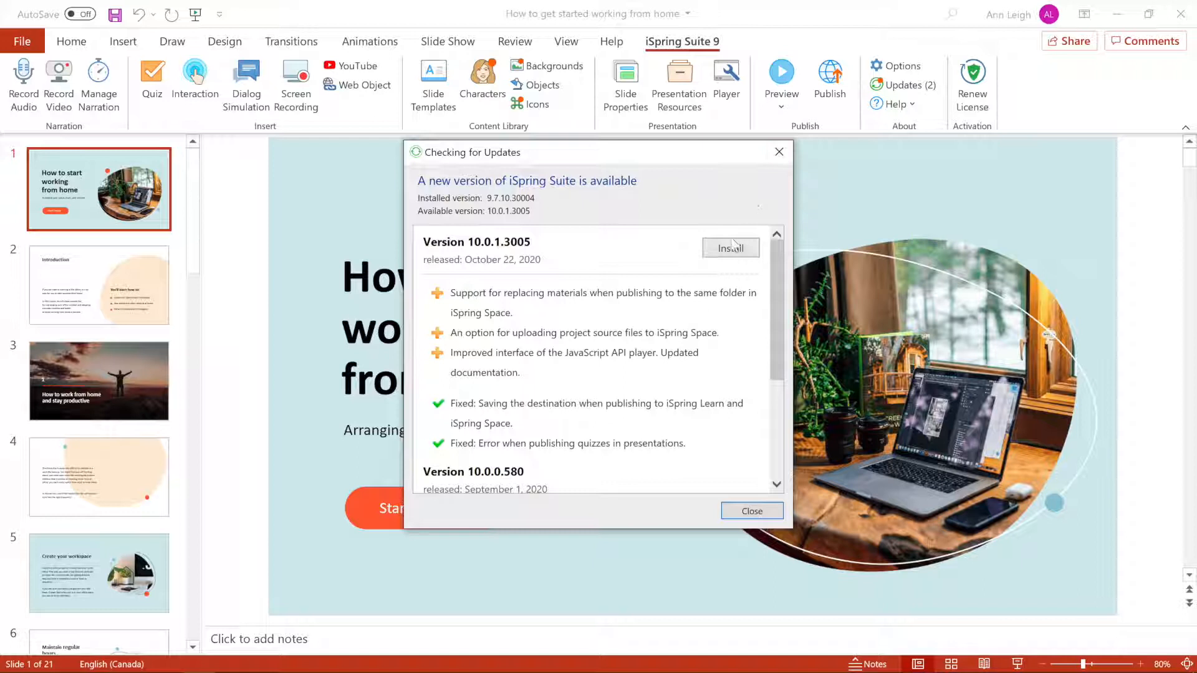
pyautogui.click(730, 247)
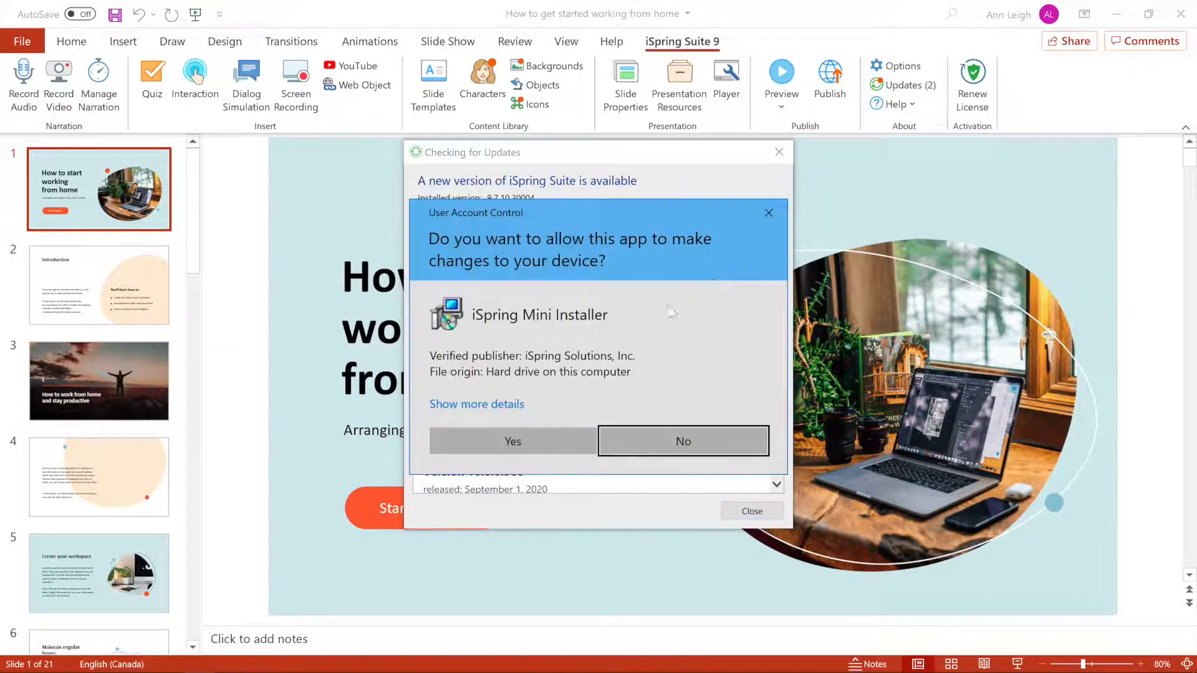
# - Allow the installer, run the update and finish with Get started
pyautogui.click(512, 442)
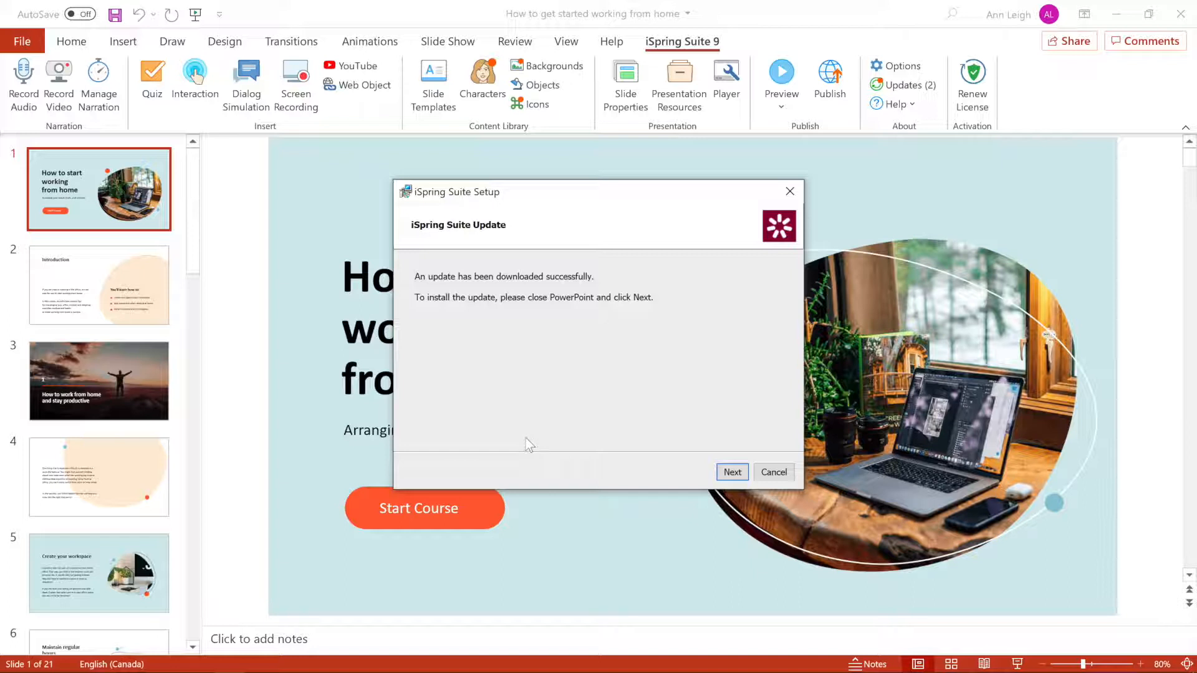
pyautogui.click(732, 472)
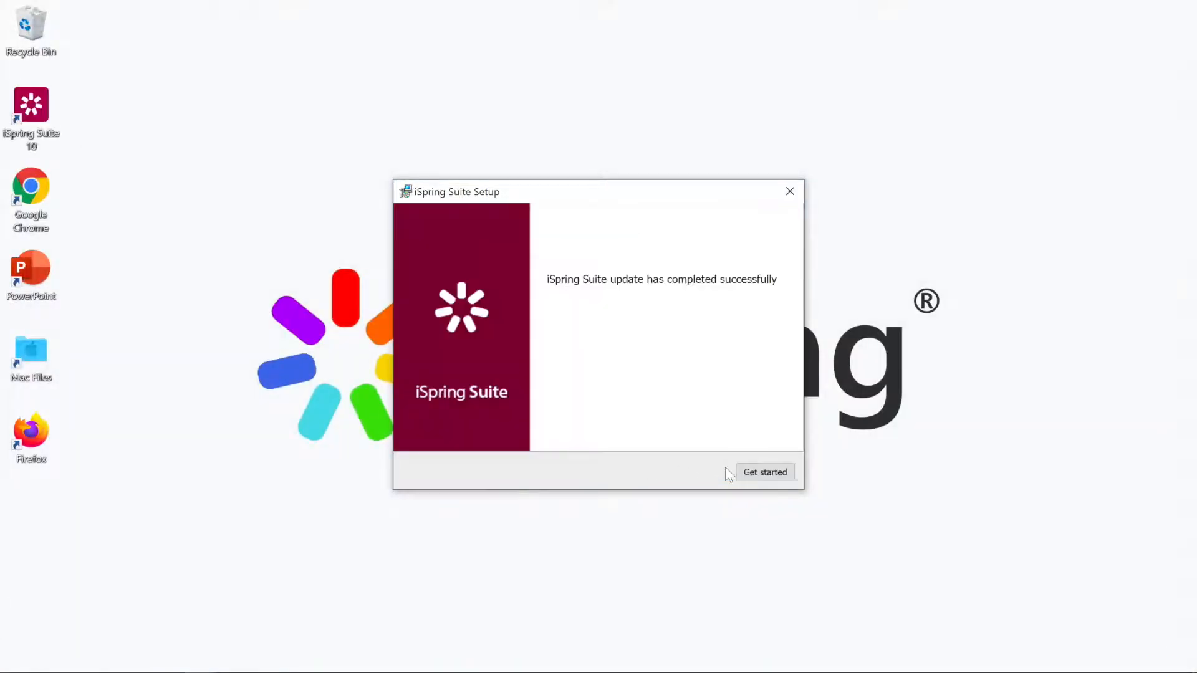
pyautogui.click(765, 471)
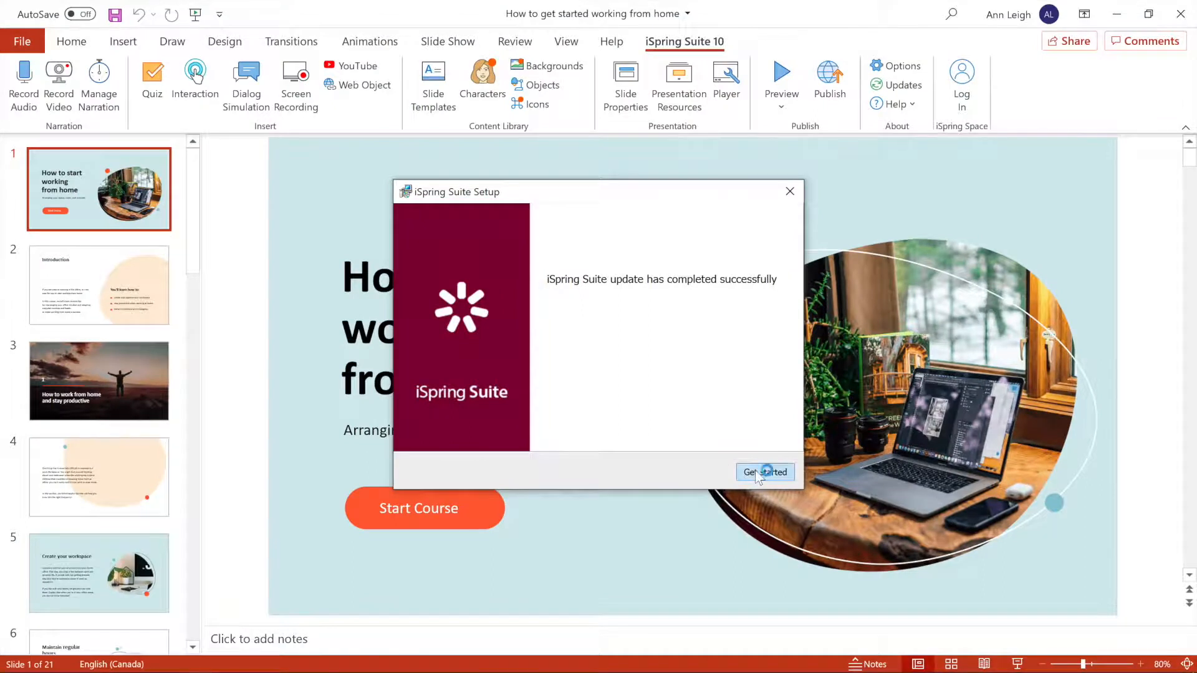
# - From Quick Start's login window, request the upgrade to iSpring Suite Max
pyautogui.click(766, 471)
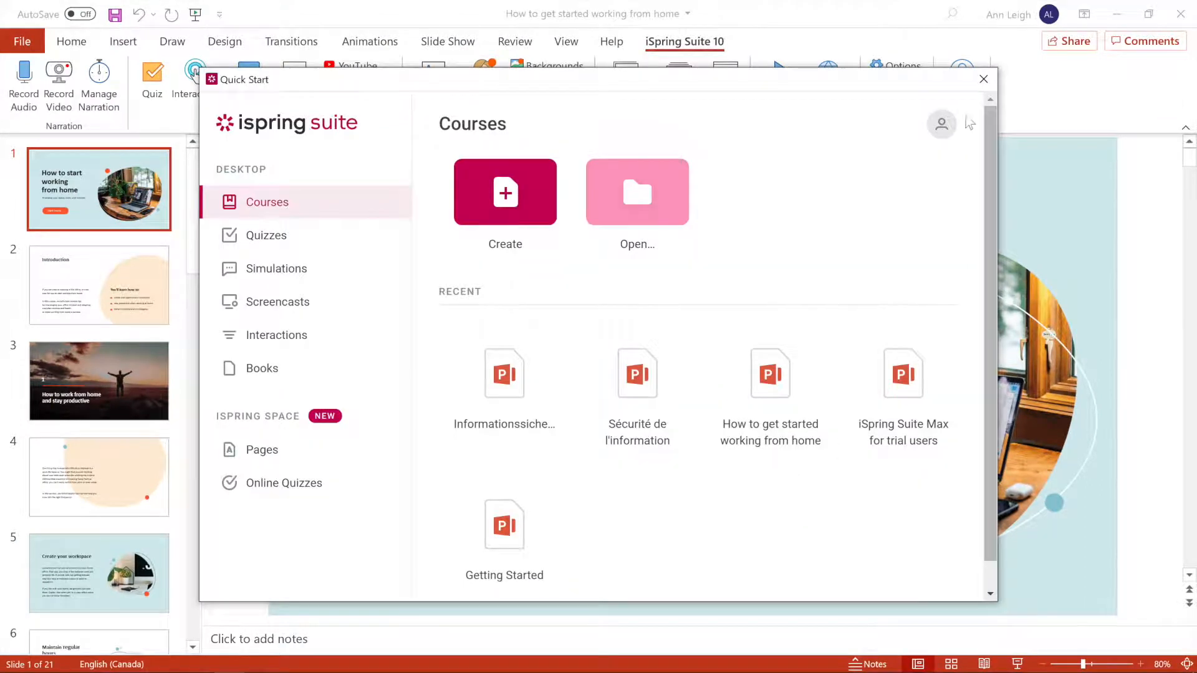
pyautogui.click(941, 123)
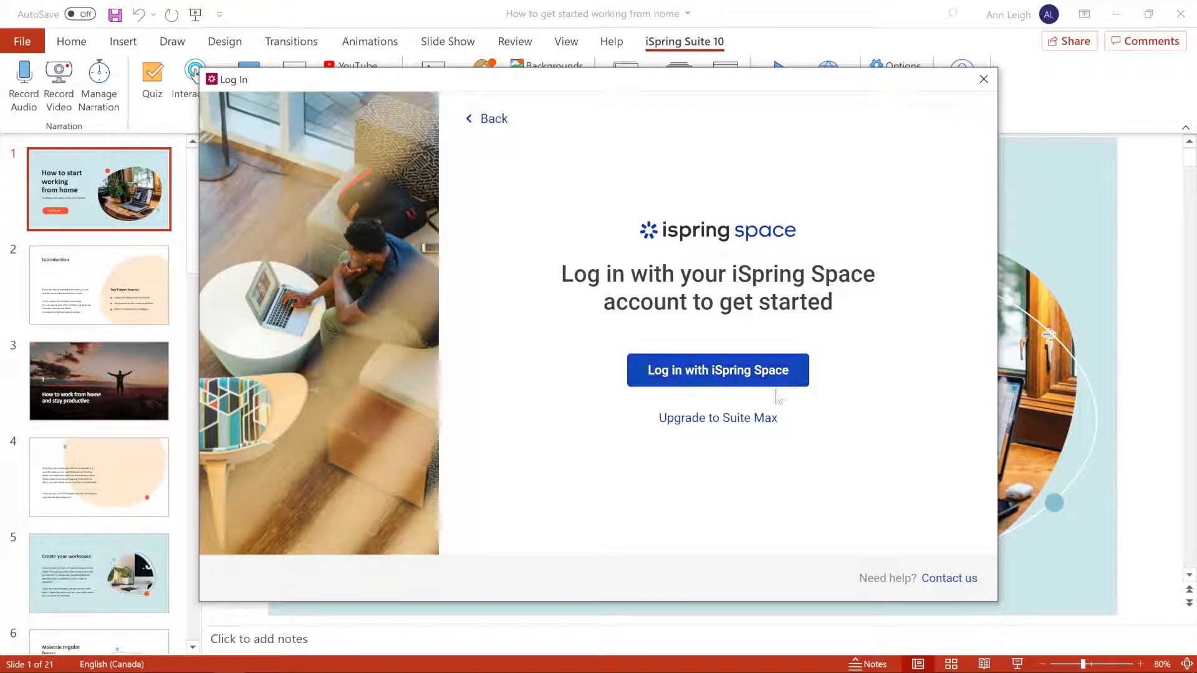
pyautogui.click(718, 418)
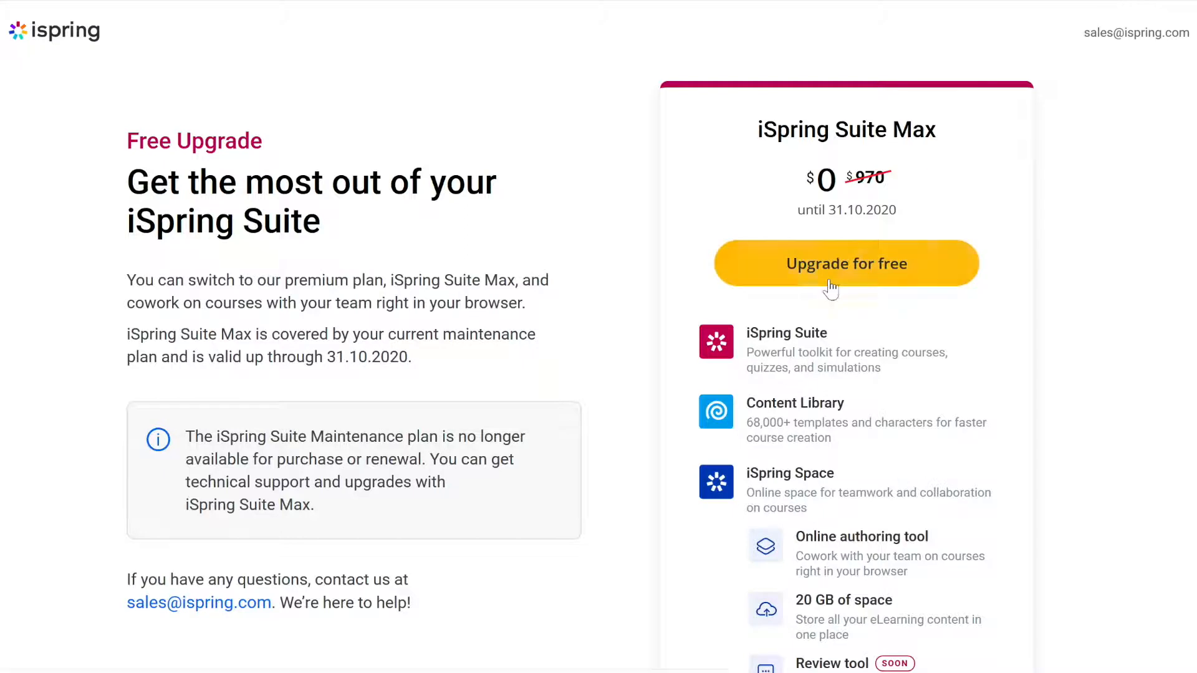
# - Accept the free Suite Max upgrade, submit the license and name the workspace 'My Team Space'
pyautogui.click(846, 265)
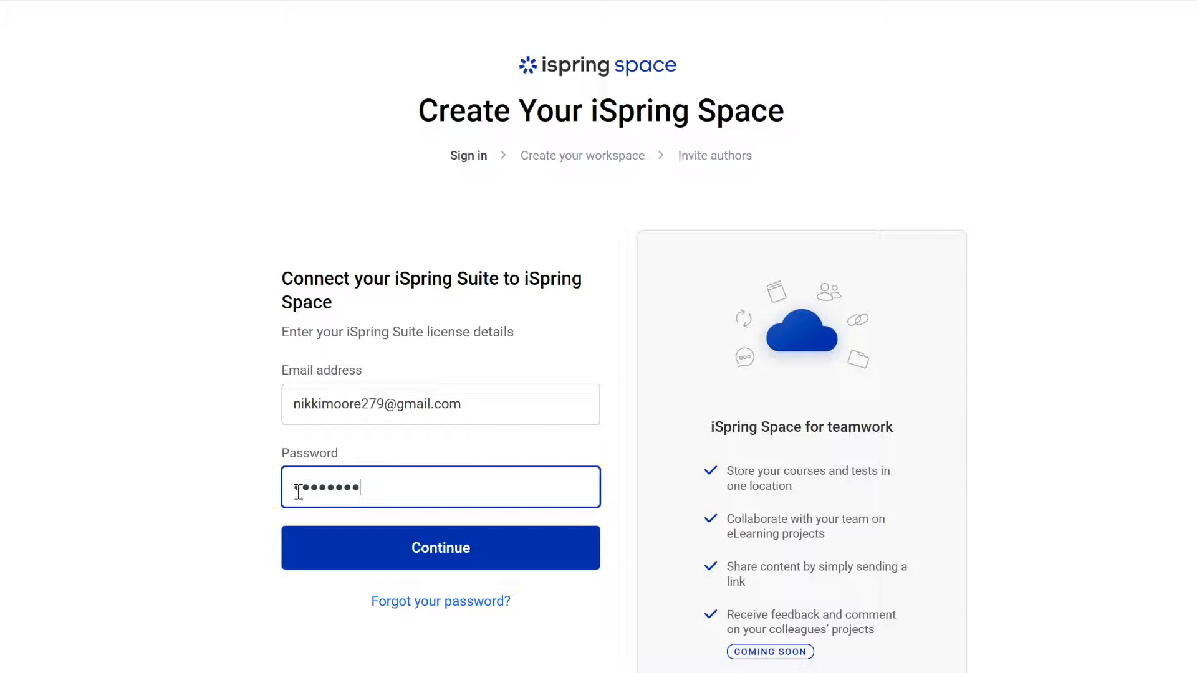
pyautogui.click(440, 548)
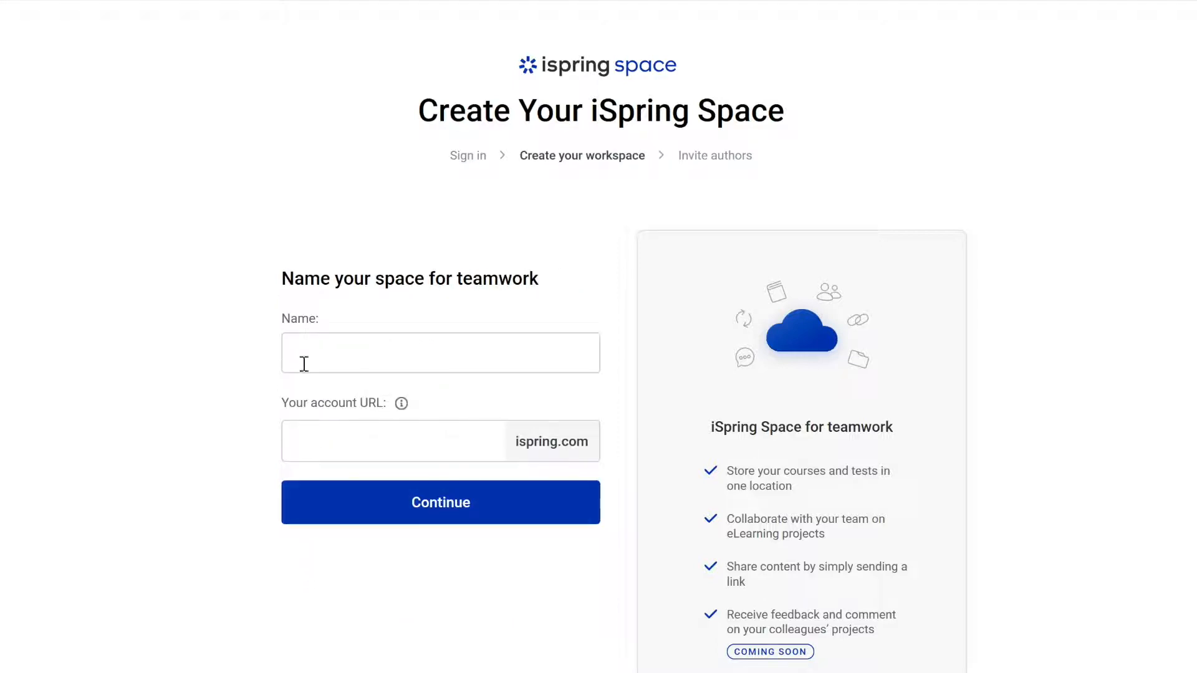
pyautogui.write('My Team Space')
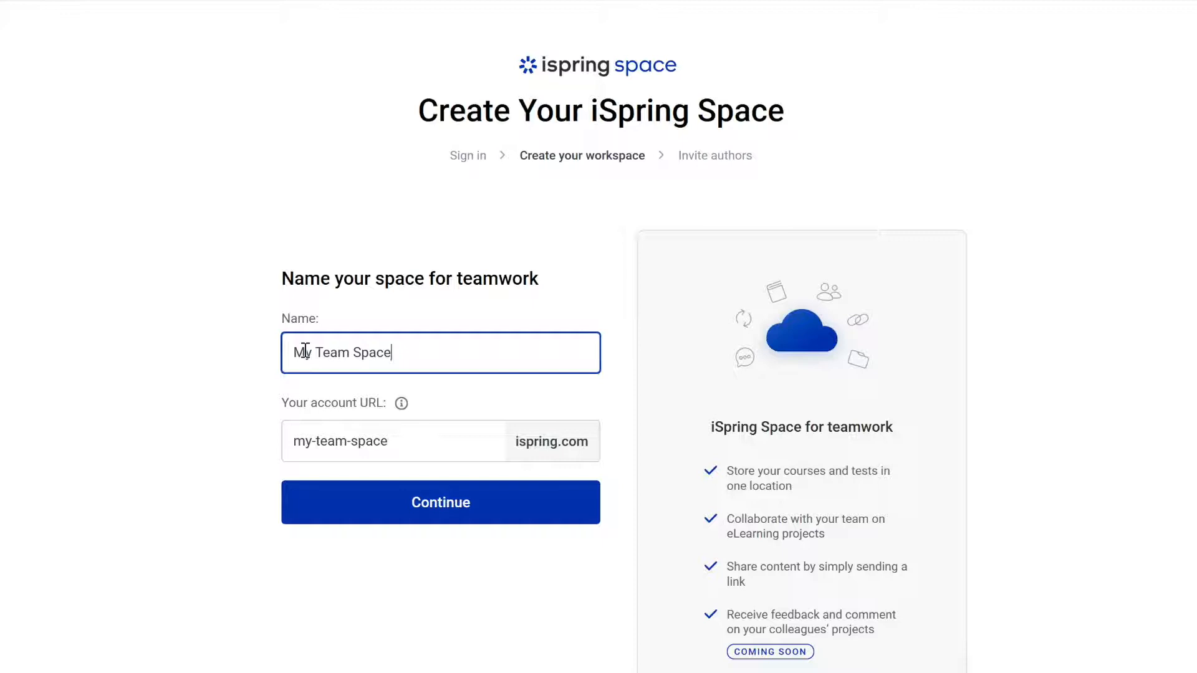
pyautogui.moveTo(327, 414)
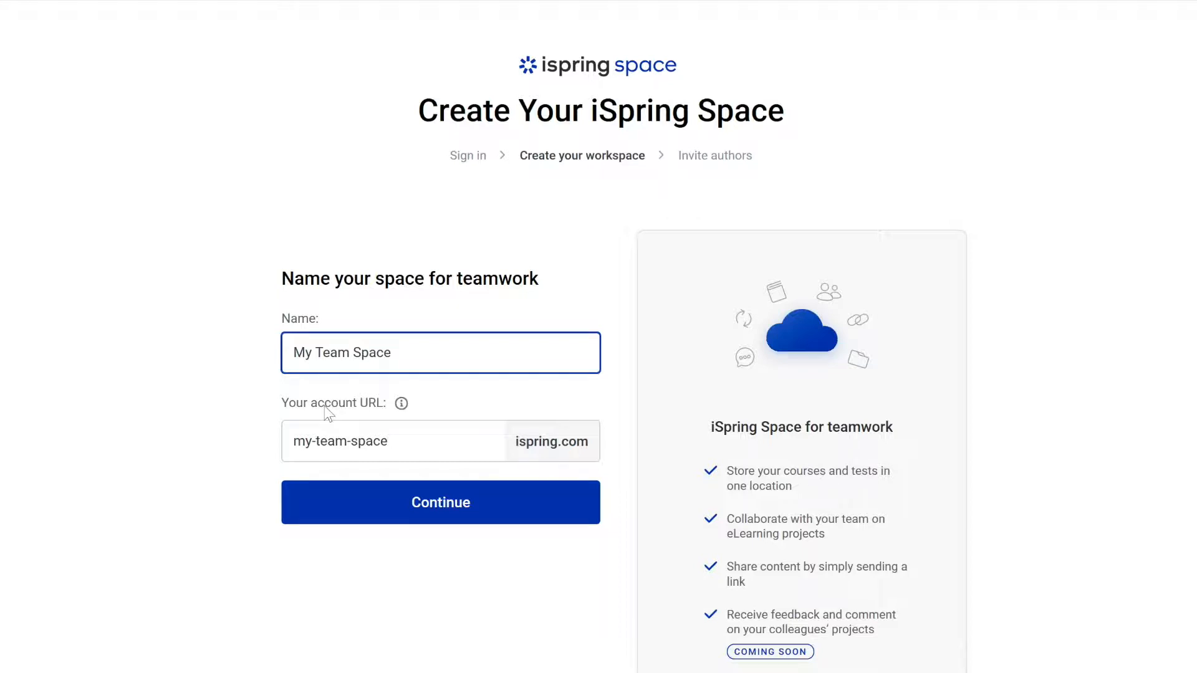
pyautogui.click(440, 503)
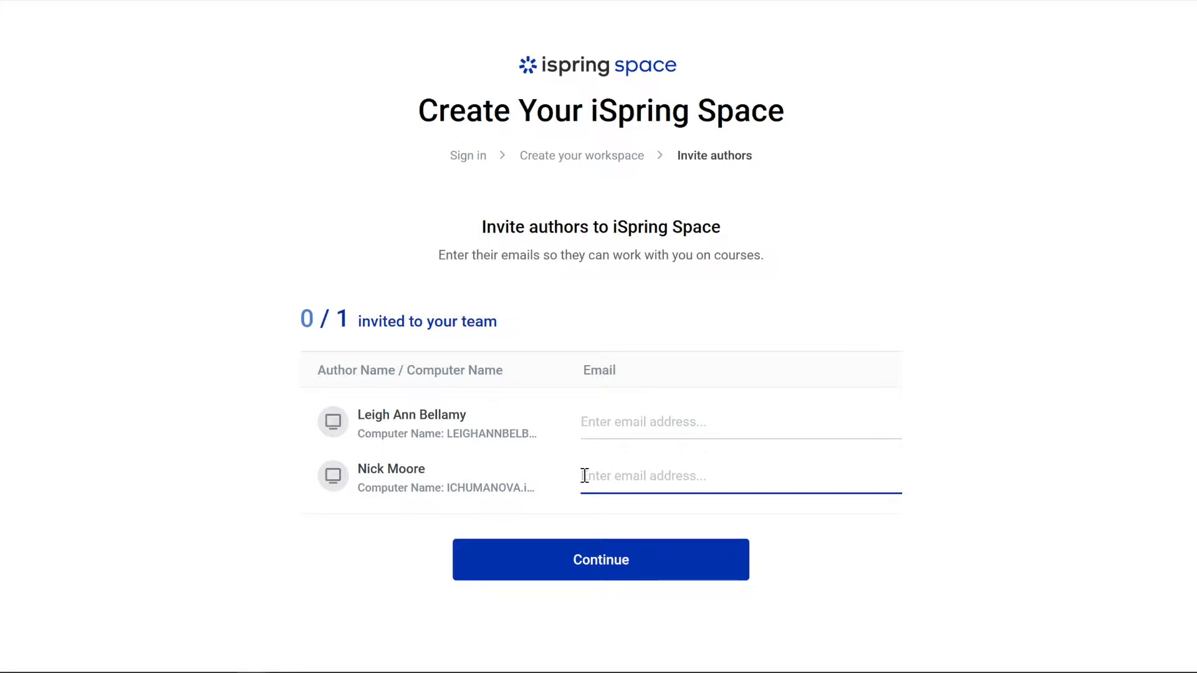
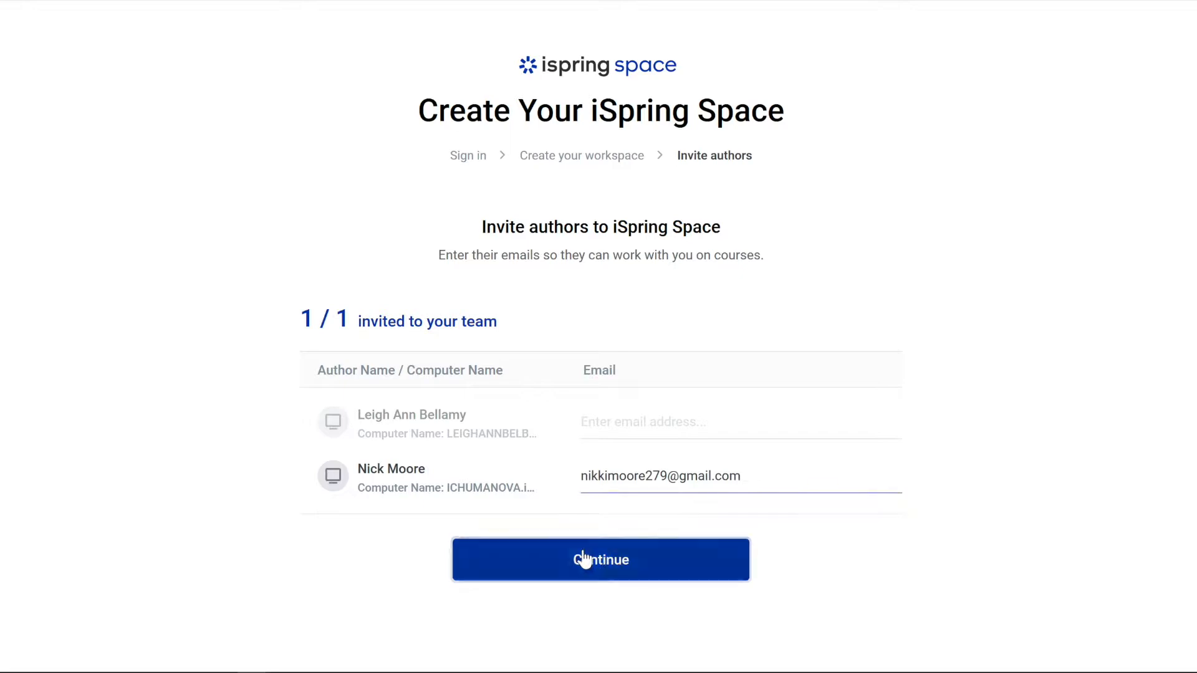
pyautogui.click(601, 559)
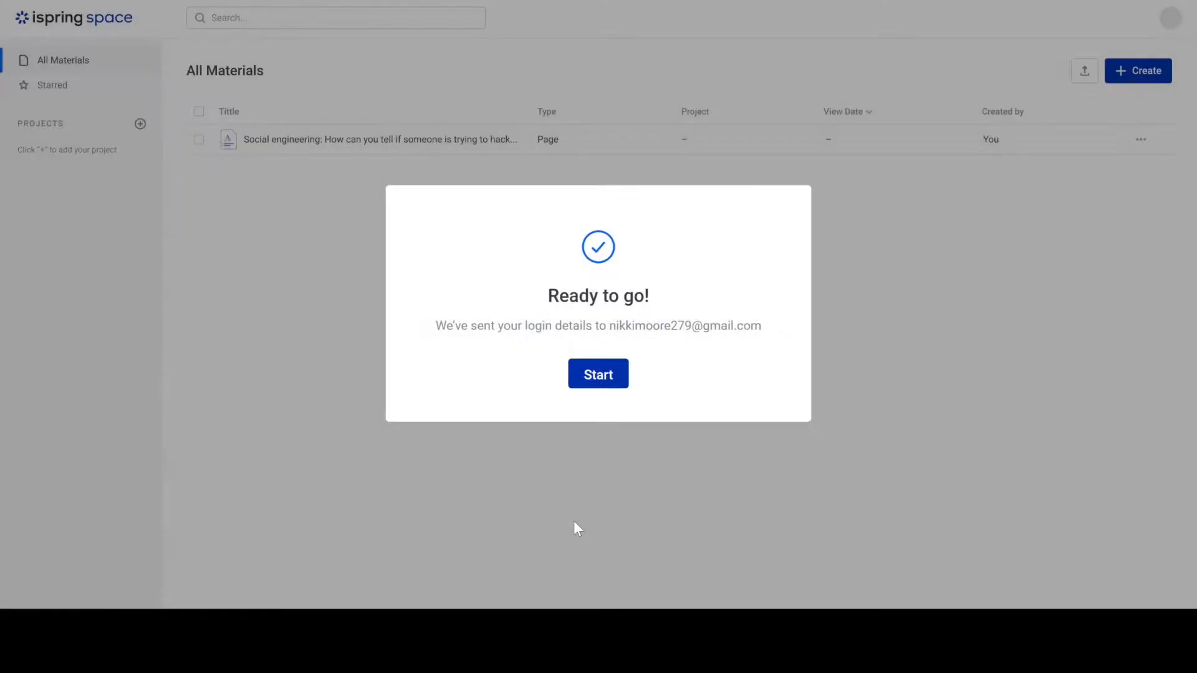
pyautogui.moveTo(616, 397)
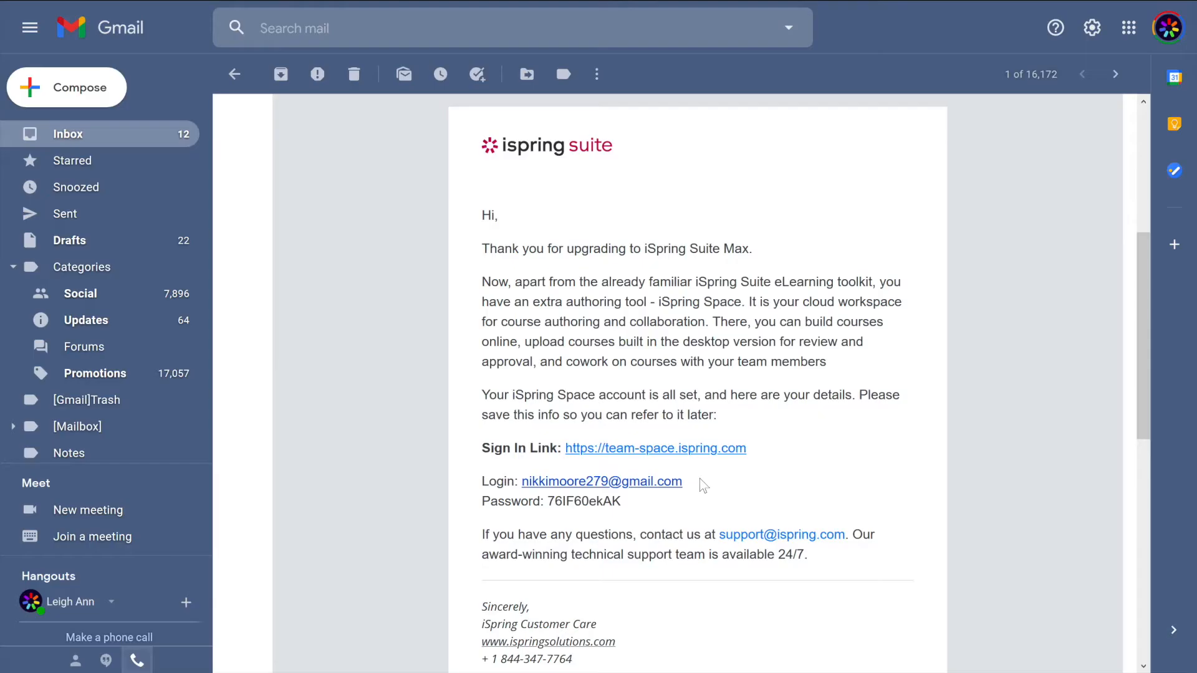
pyautogui.moveTo(632, 515)
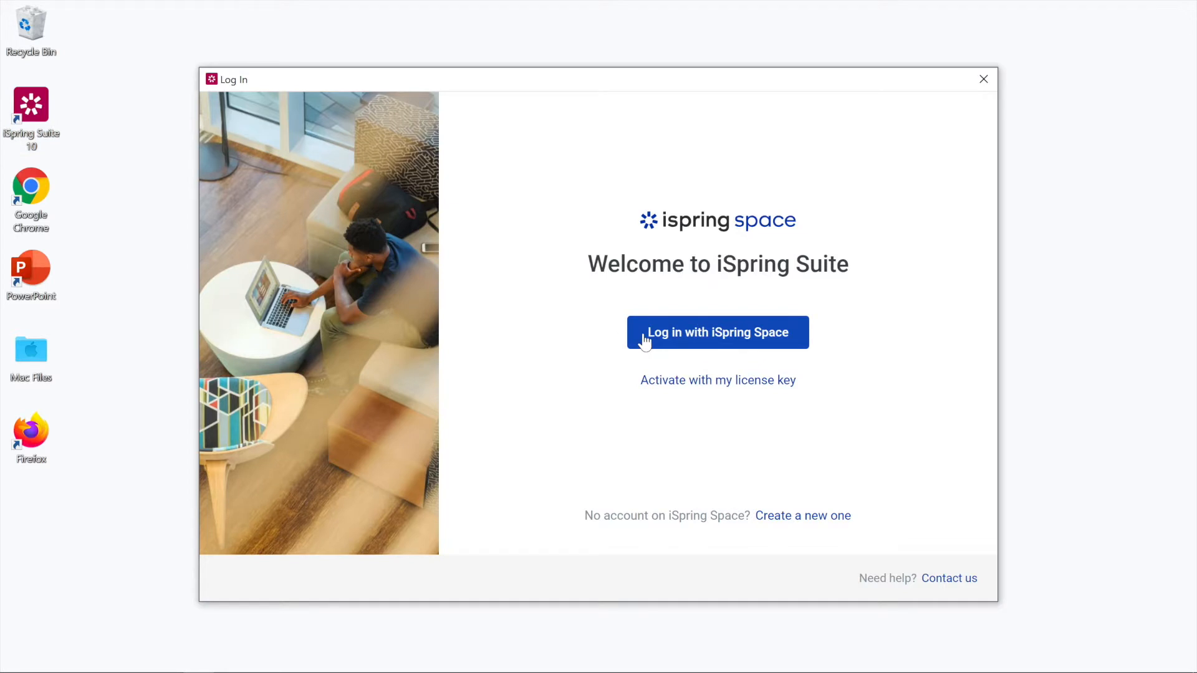
pyautogui.click(718, 332)
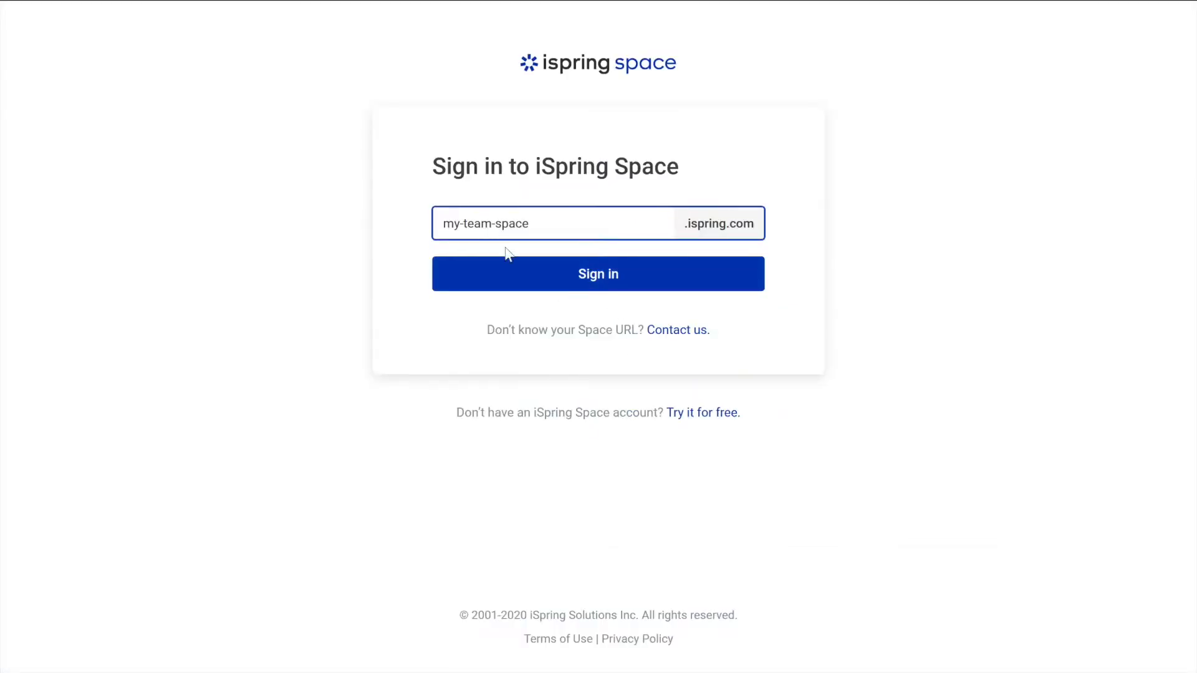
pyautogui.click(599, 273)
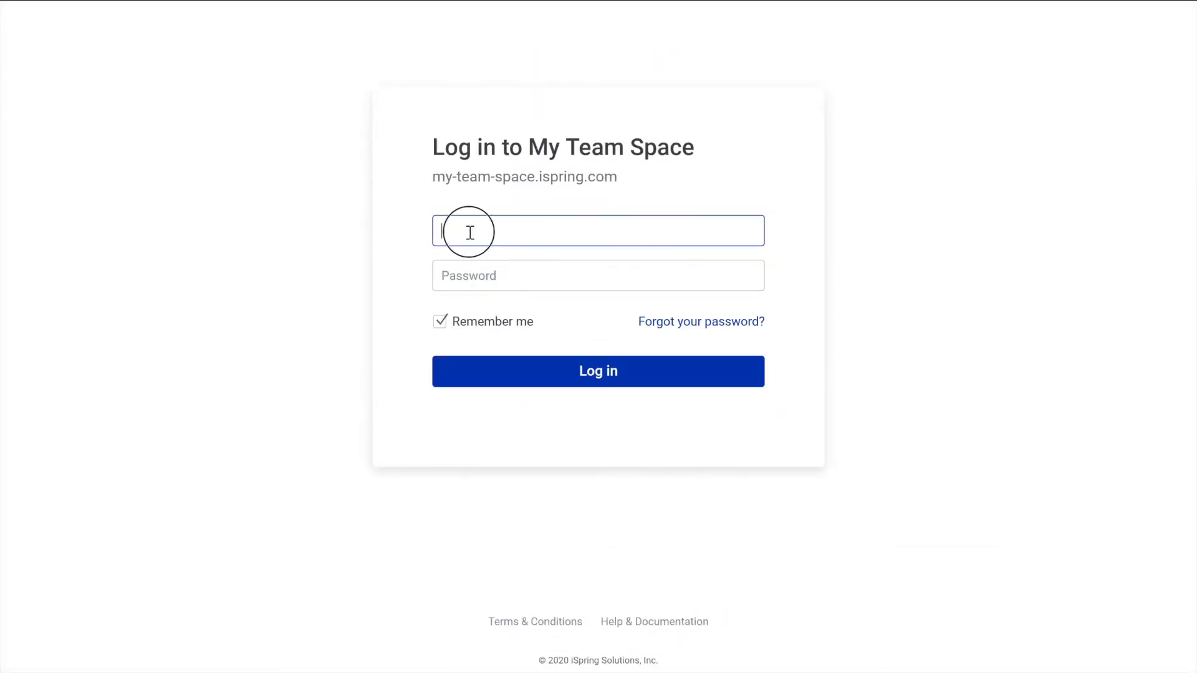
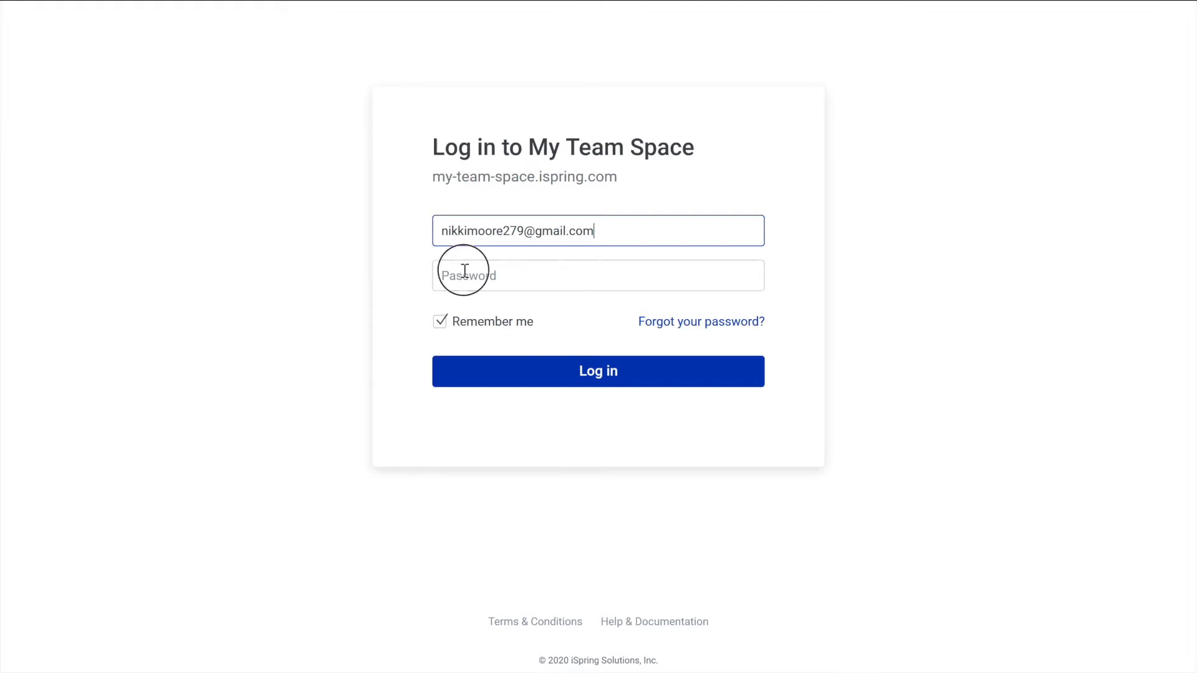